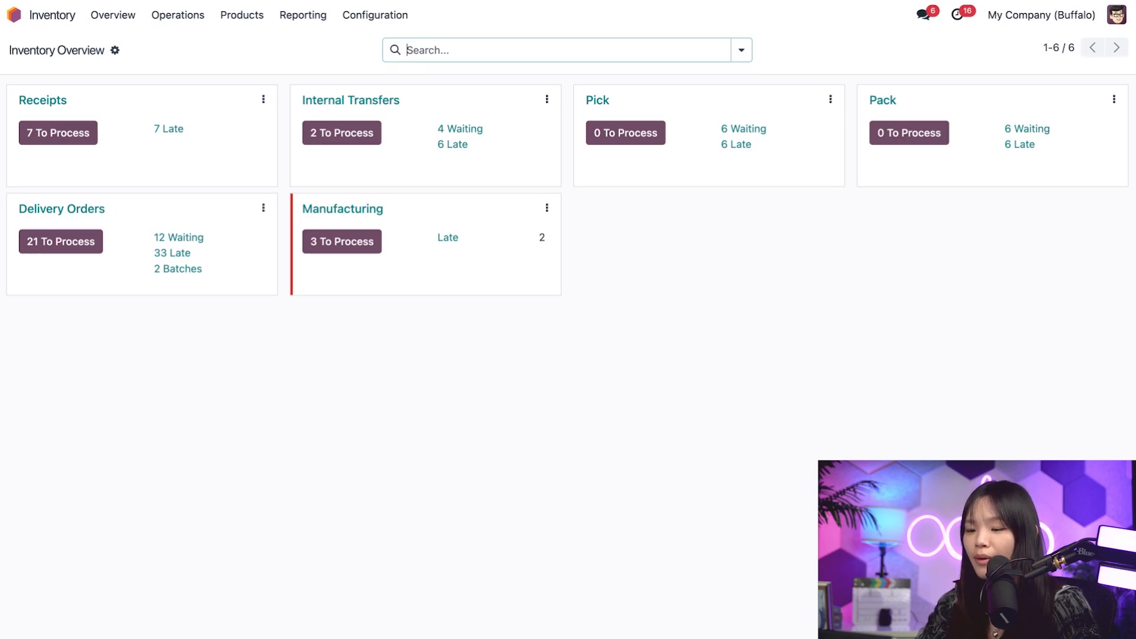
# - Show the Warehouse section of Inventory settings, with Storage Locations and Multi-Step Routes enabled
pyautogui.click(376, 14)
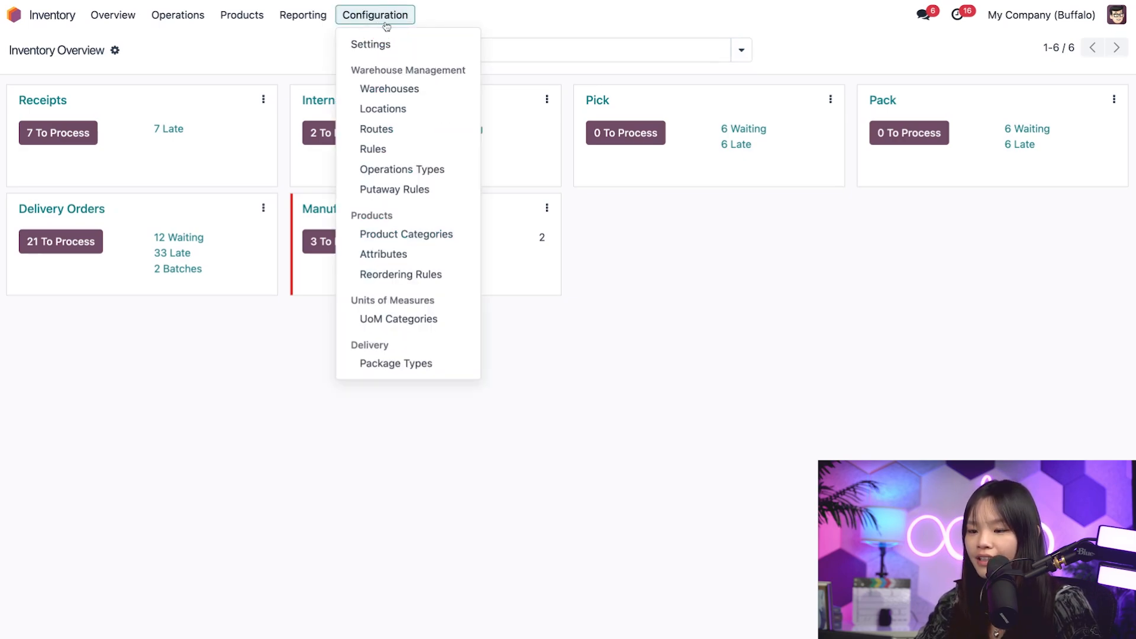
pyautogui.click(369, 44)
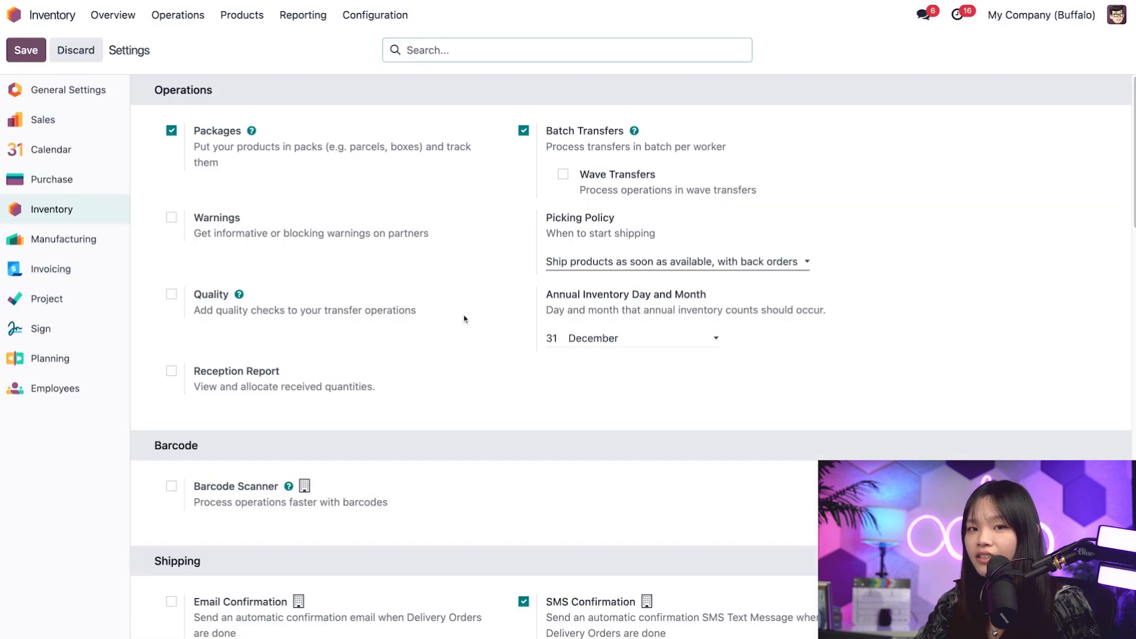
pyautogui.scroll(-3)
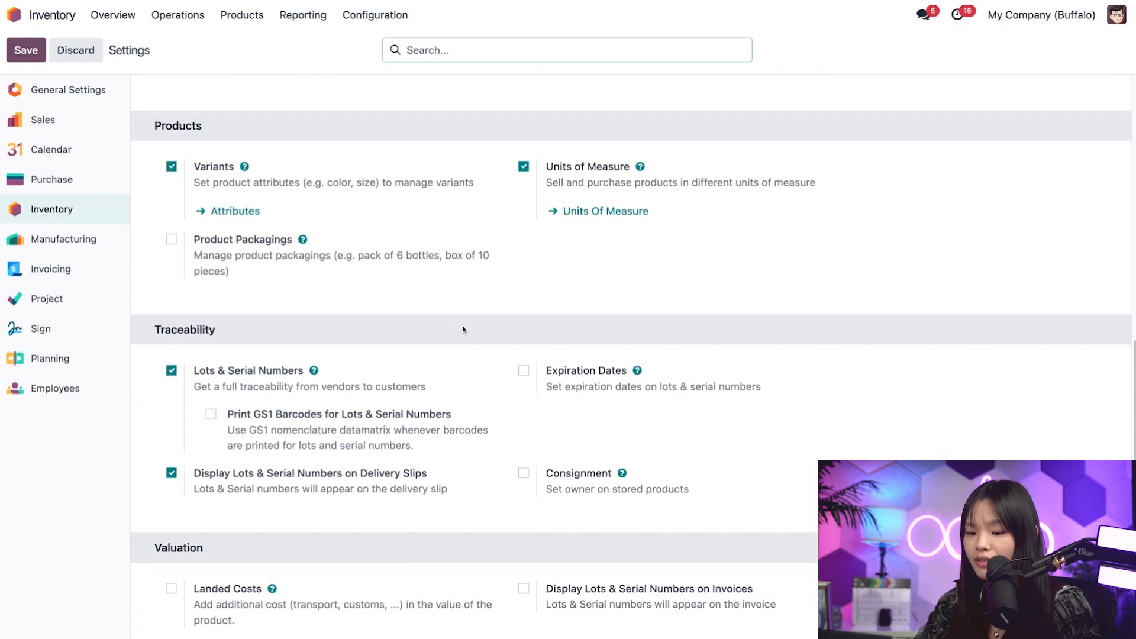
pyautogui.scroll(-3)
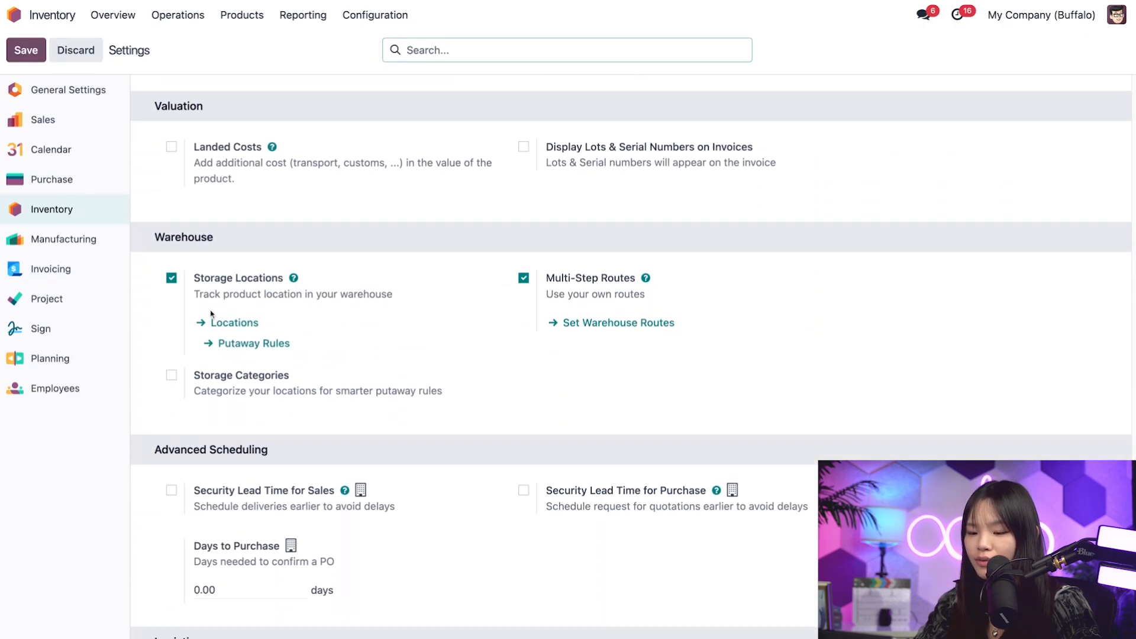
pyautogui.moveTo(646, 277)
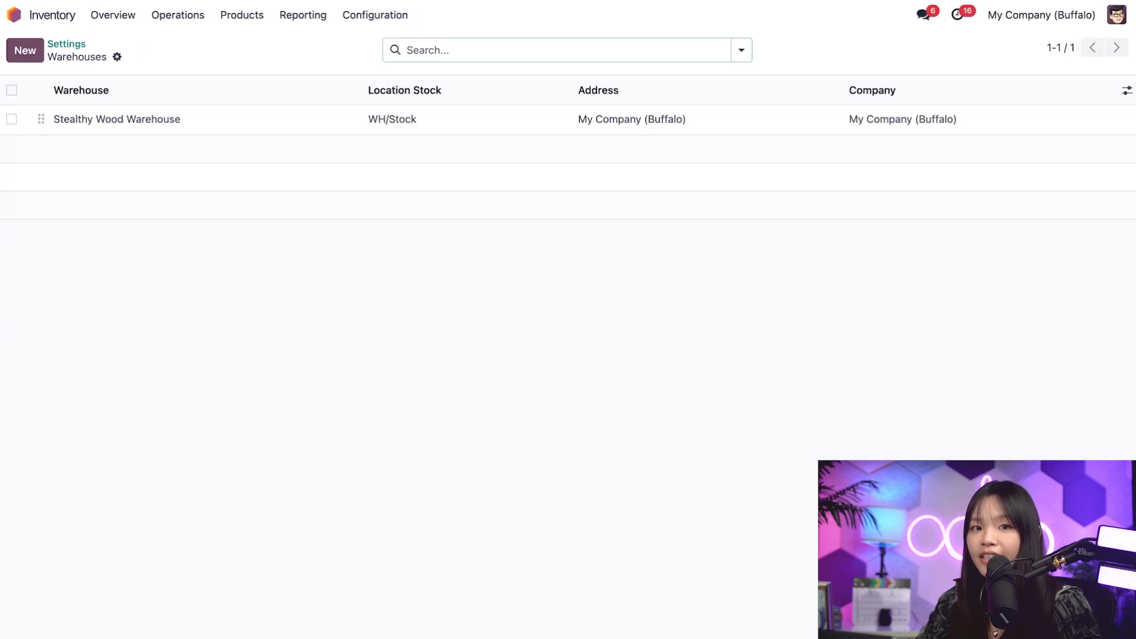
pyautogui.moveTo(396, 291)
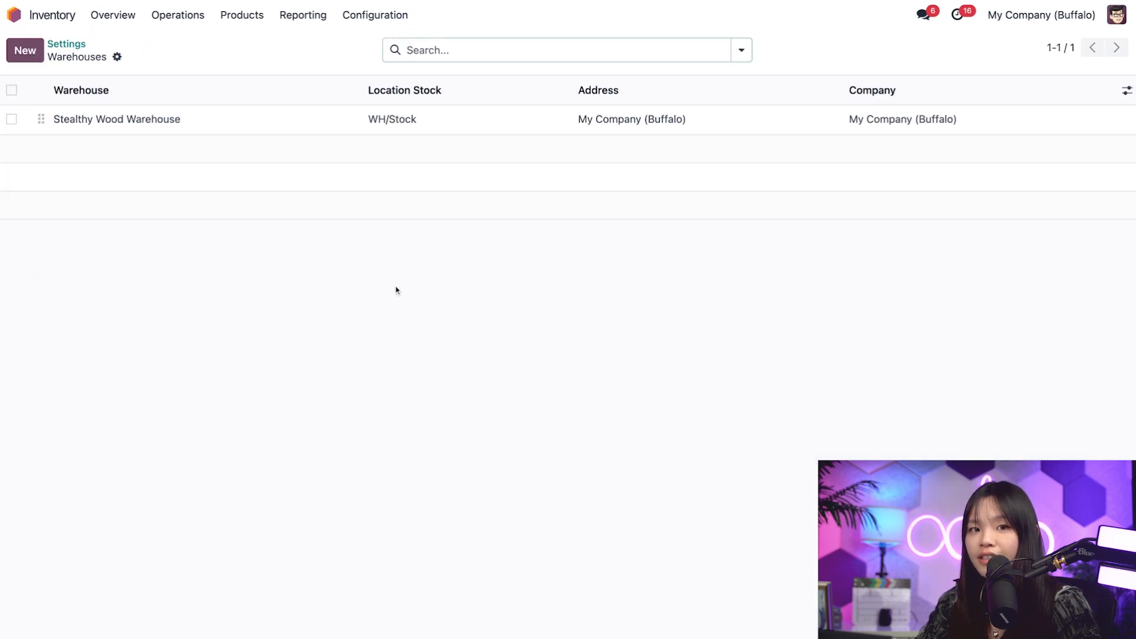
# - Open the Stealthy Wood Warehouse record from the Warehouses list
pyautogui.click(117, 119)
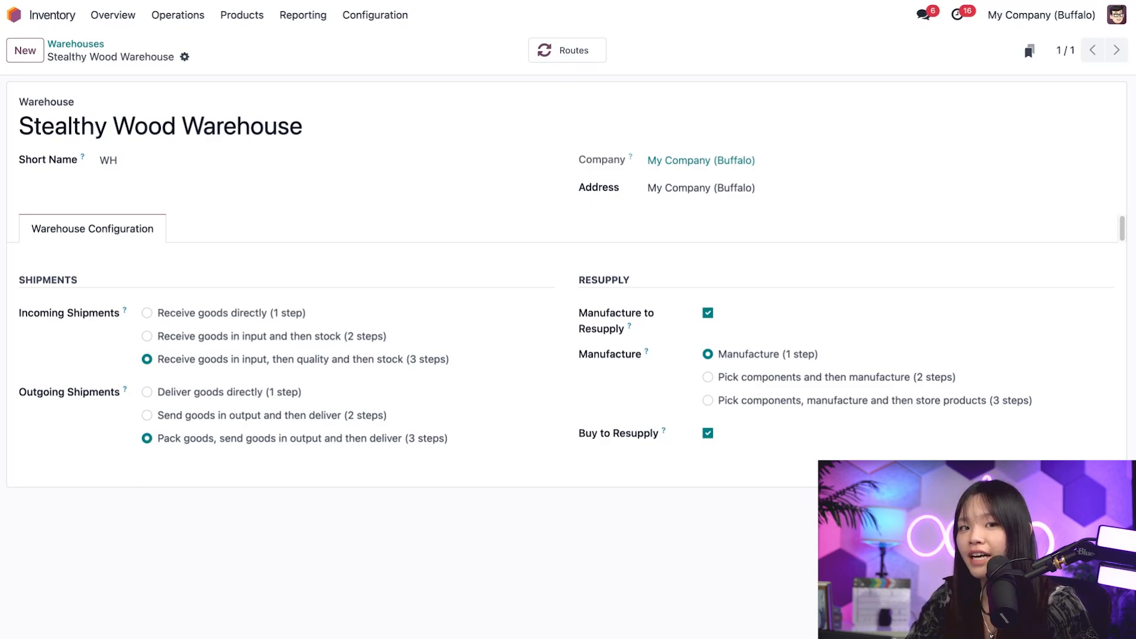
# - Open the Table product's Inventory tab and its View Diagram route link
pyautogui.click(241, 14)
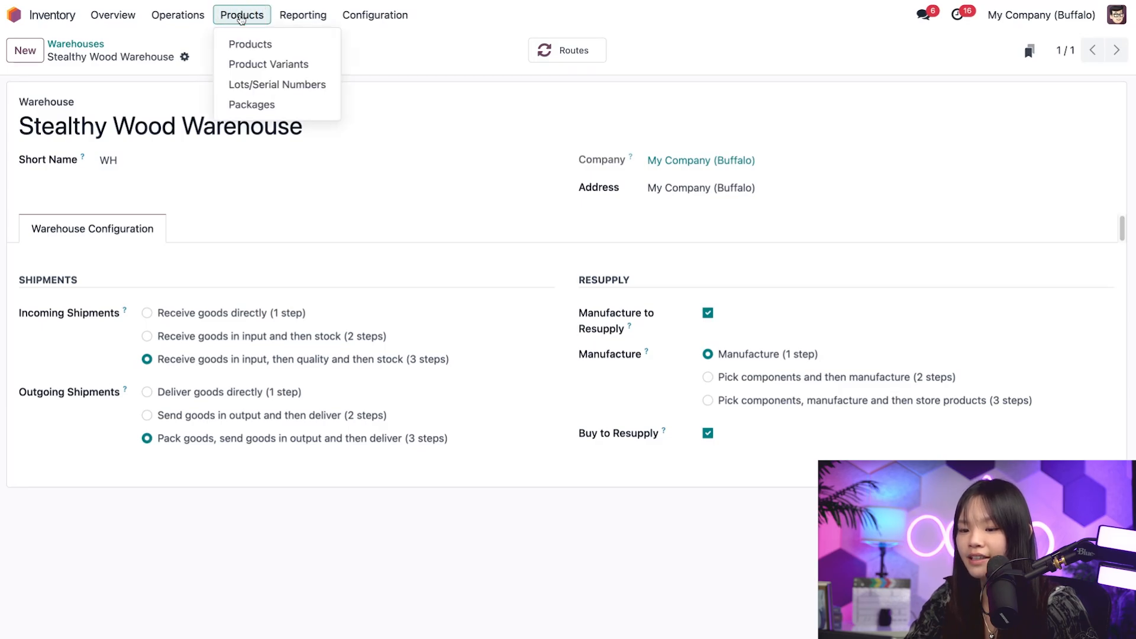
pyautogui.click(250, 44)
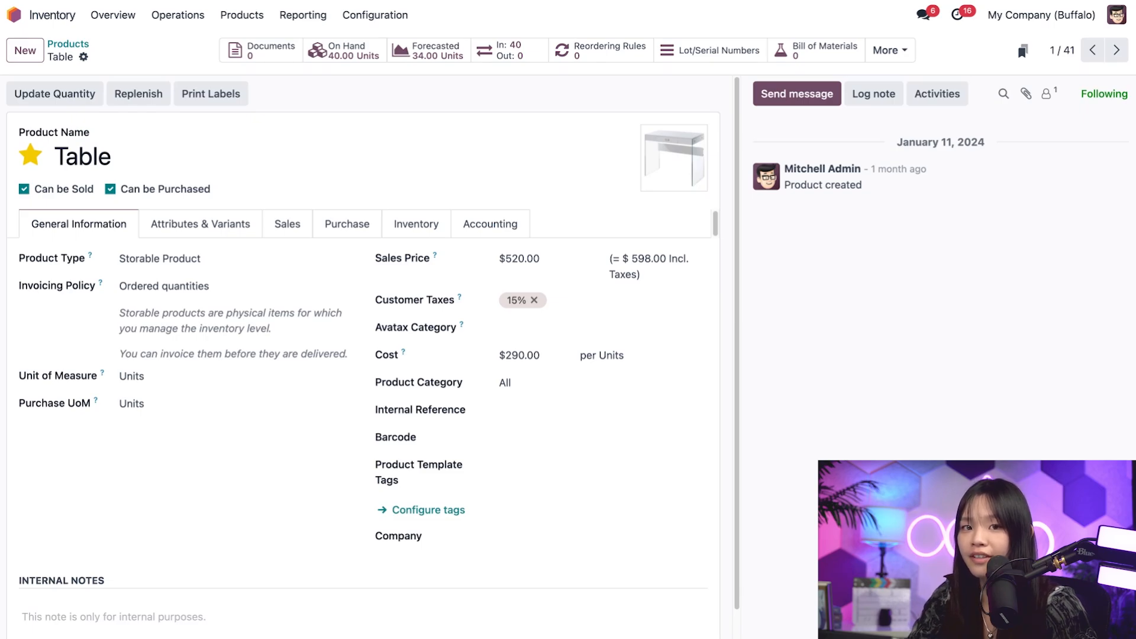
pyautogui.moveTo(416, 223)
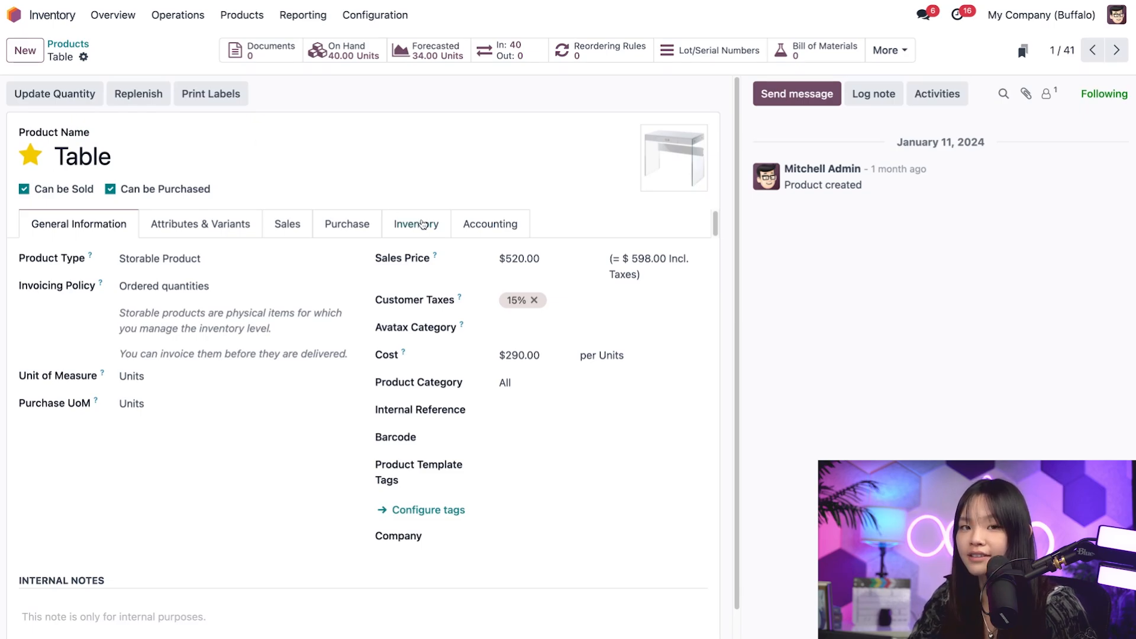
pyautogui.click(415, 223)
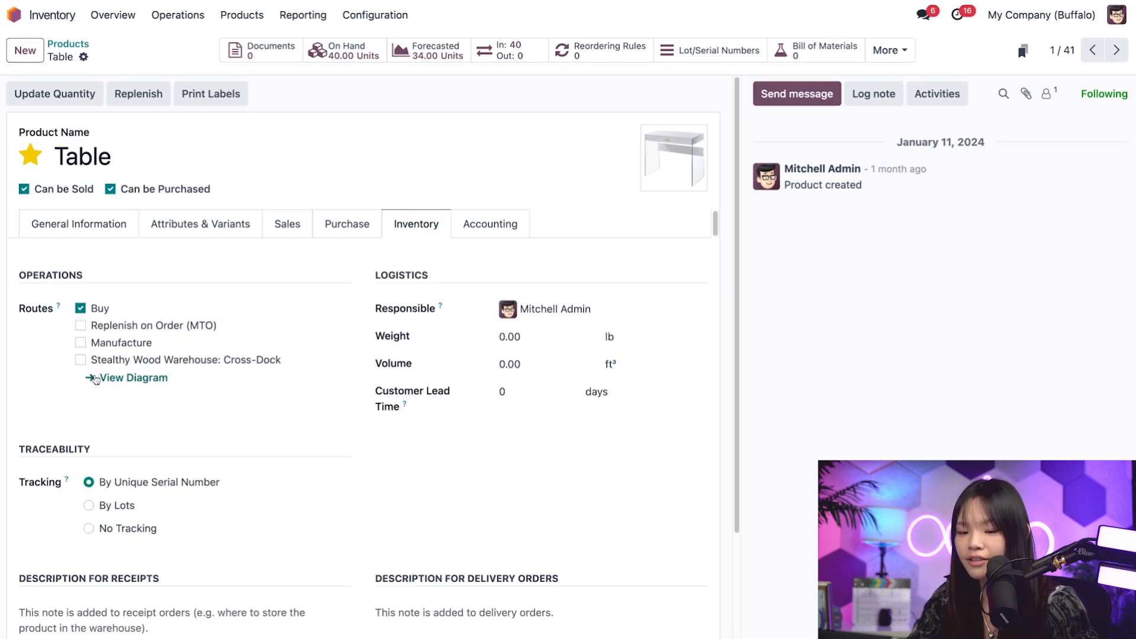
pyautogui.moveTo(214, 384)
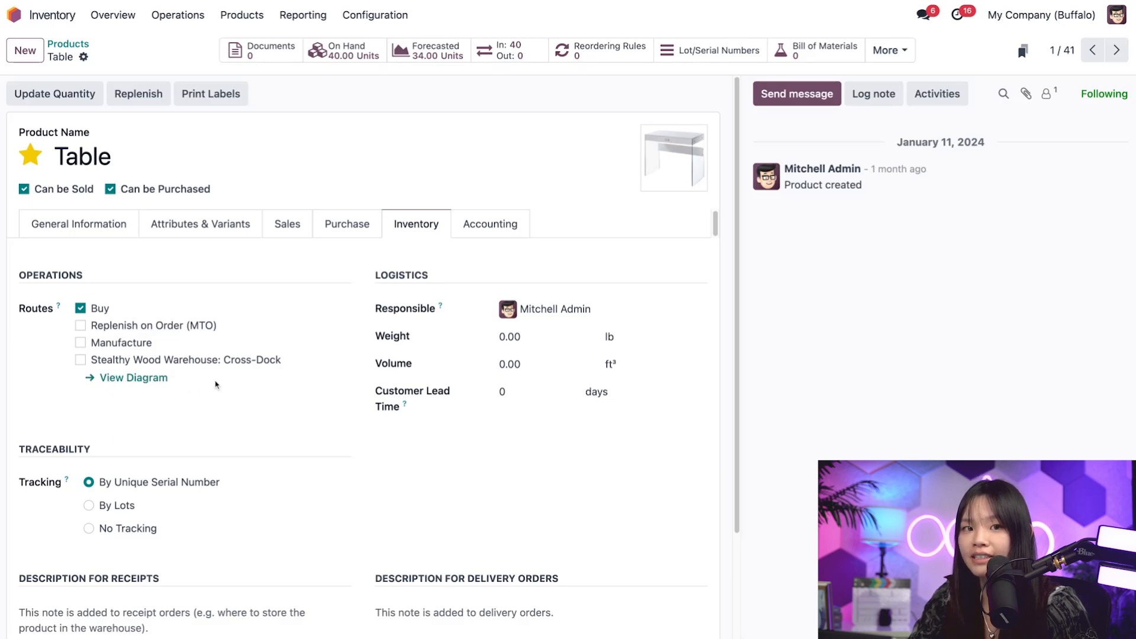
pyautogui.moveTo(183, 382)
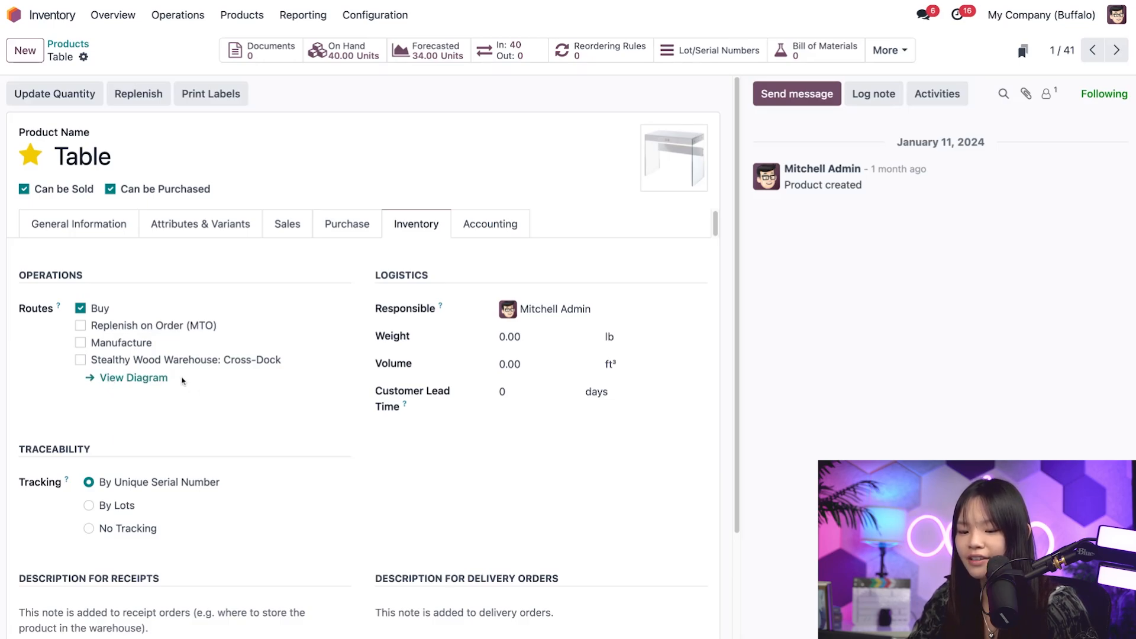
pyautogui.click(133, 378)
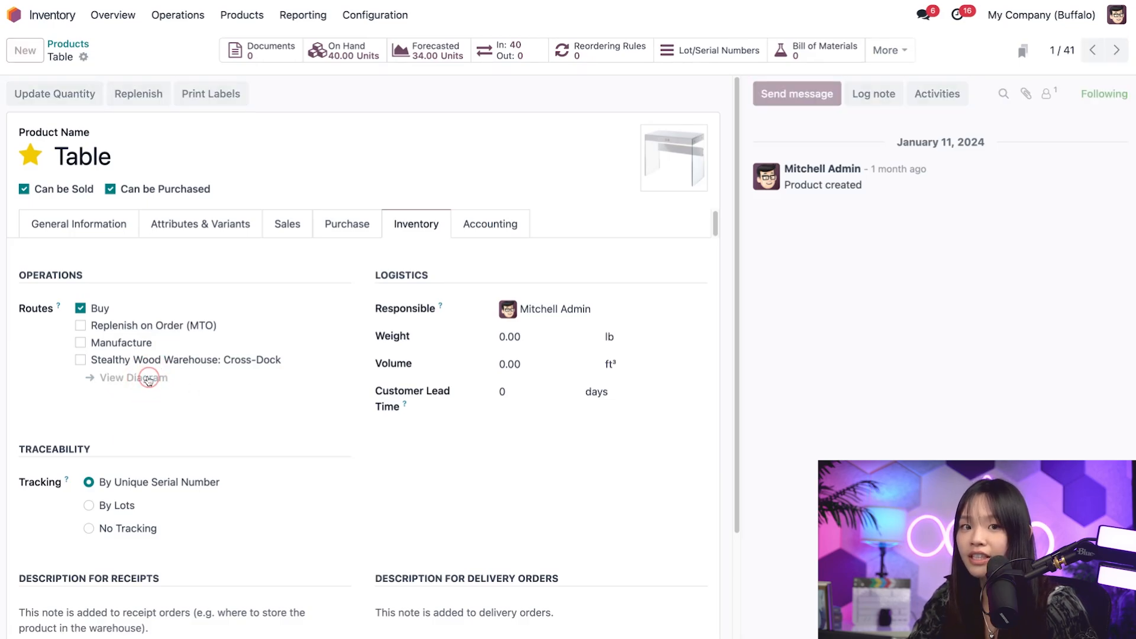
# - Display Table's Product Routes Report with receipts, internal transfers, pick, pack and delivery
pyautogui.click(134, 377)
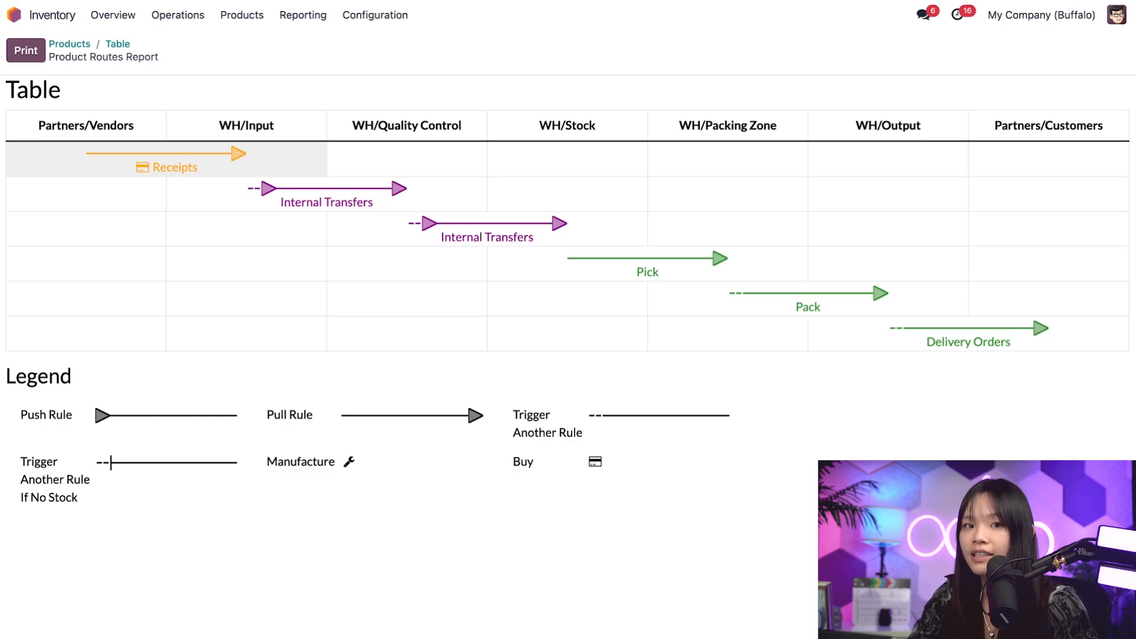
pyautogui.moveTo(508, 242)
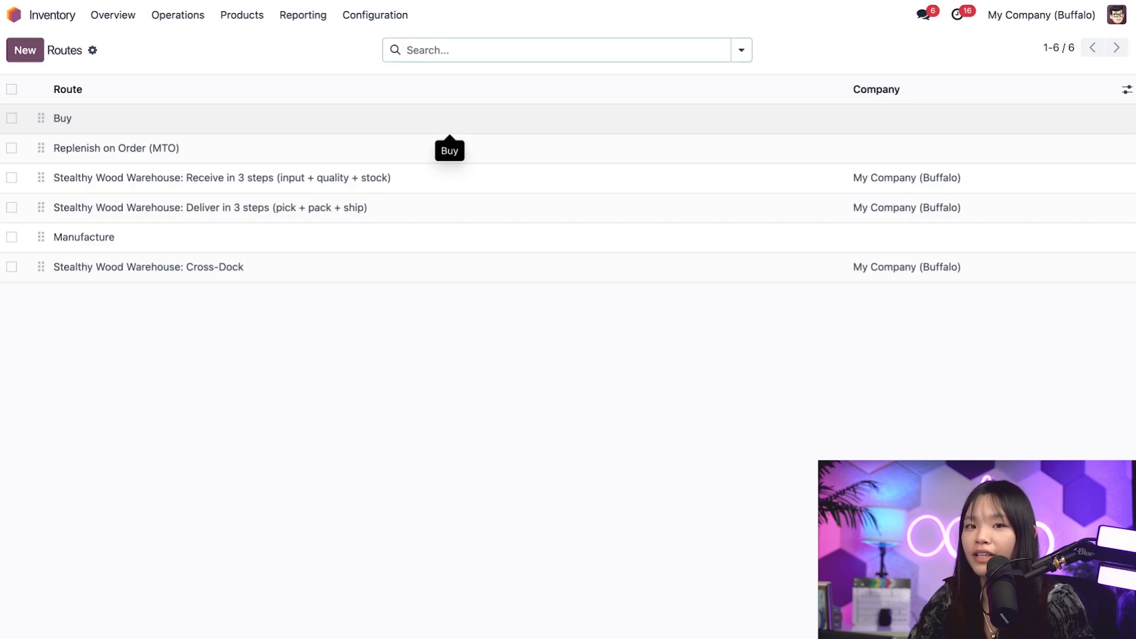
pyautogui.moveTo(451, 180)
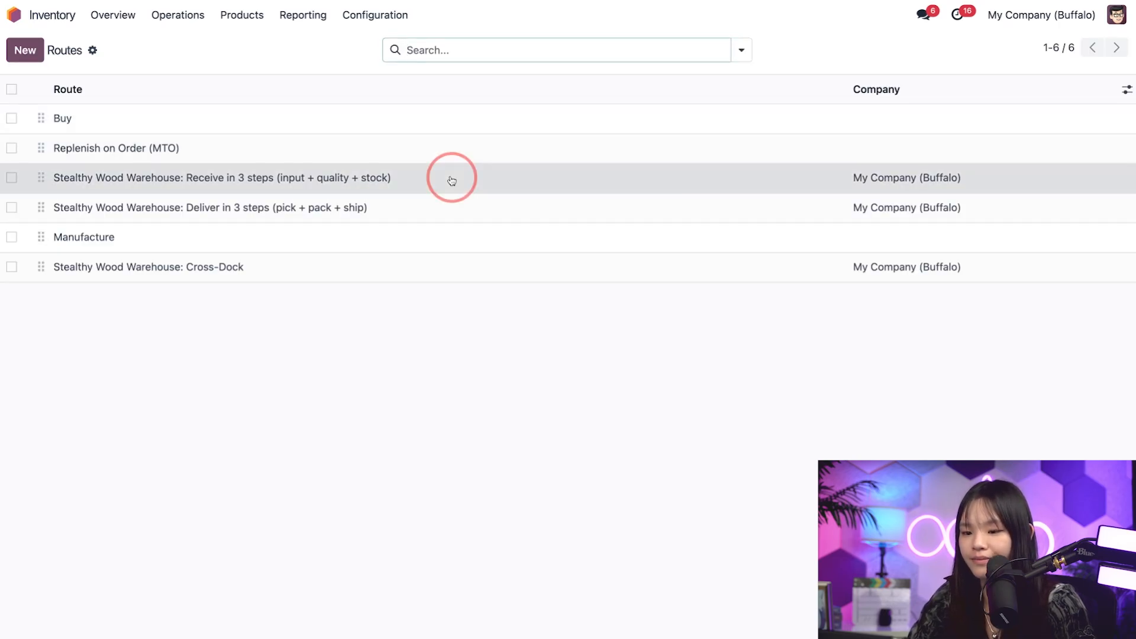
# - Open the 'Receive in 3 steps' route and its WH: Input → Quality Control rule
pyautogui.click(221, 177)
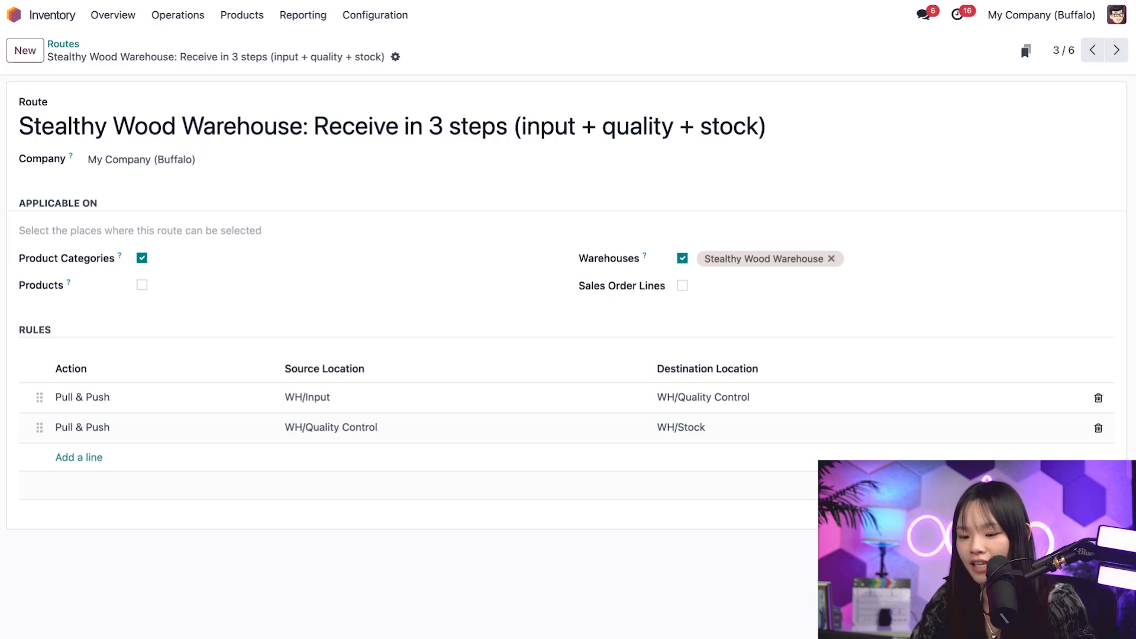
pyautogui.click(81, 397)
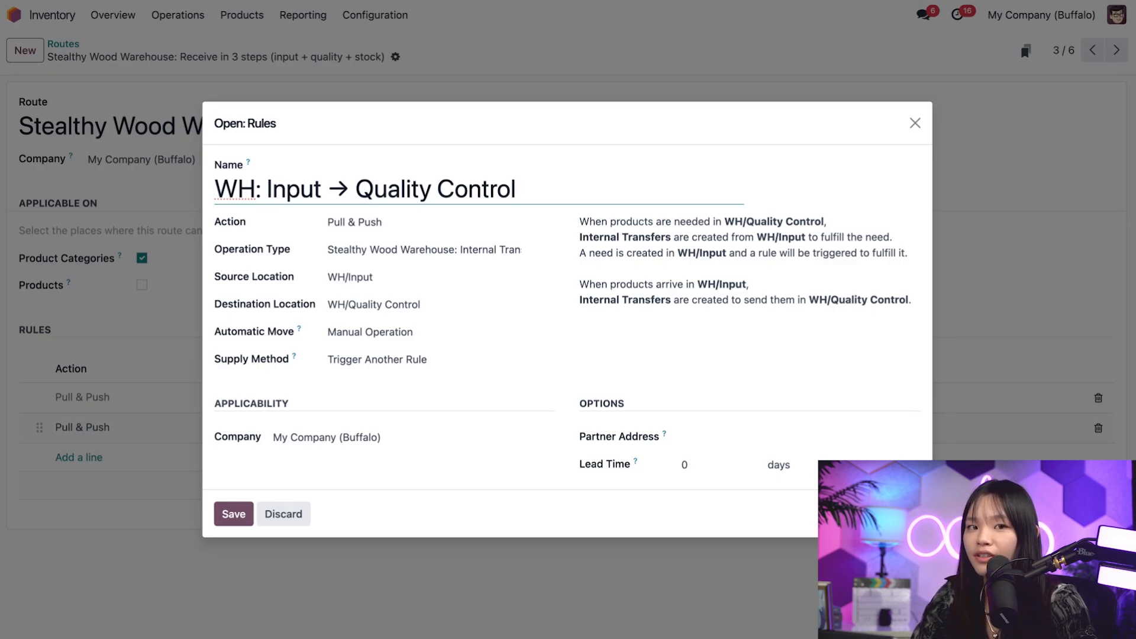
pyautogui.moveTo(783, 333)
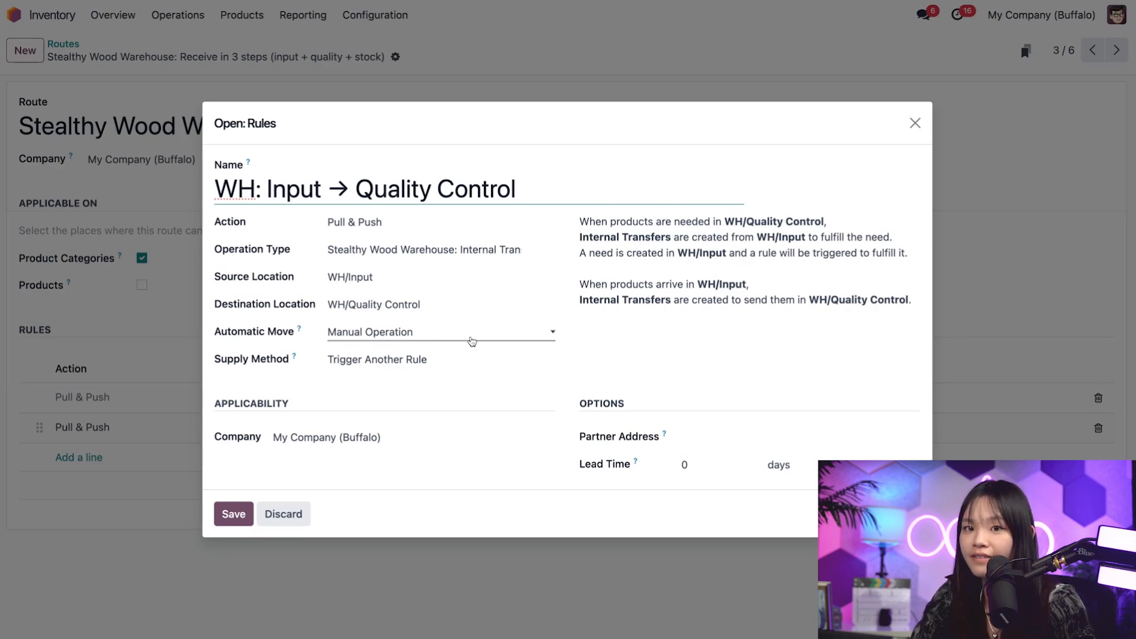
pyautogui.moveTo(523, 335)
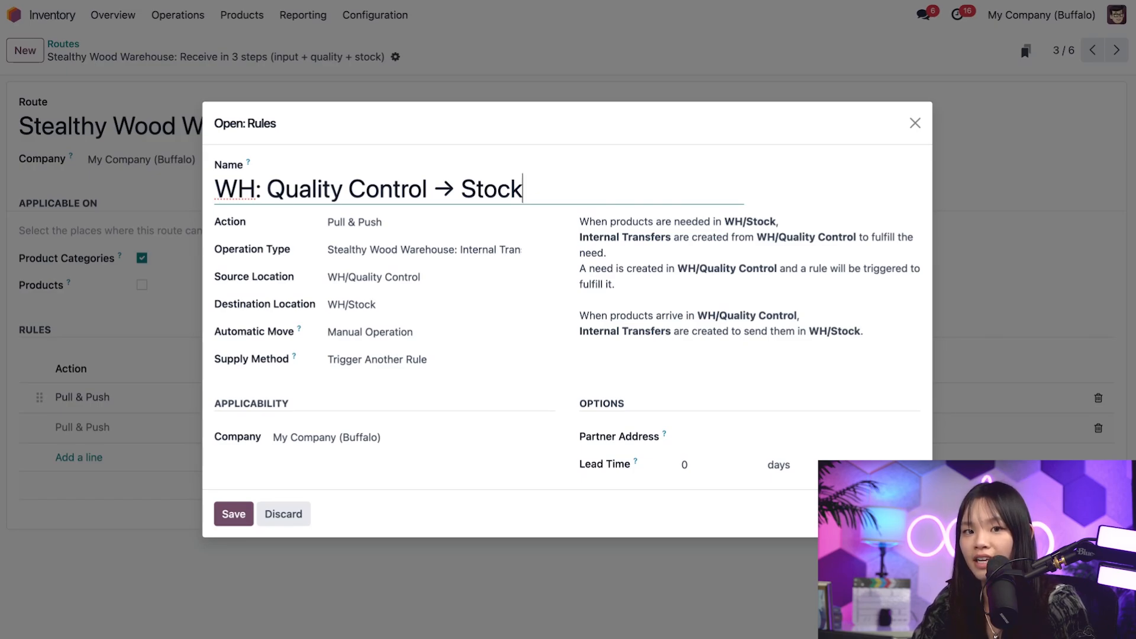
pyautogui.click(423, 304)
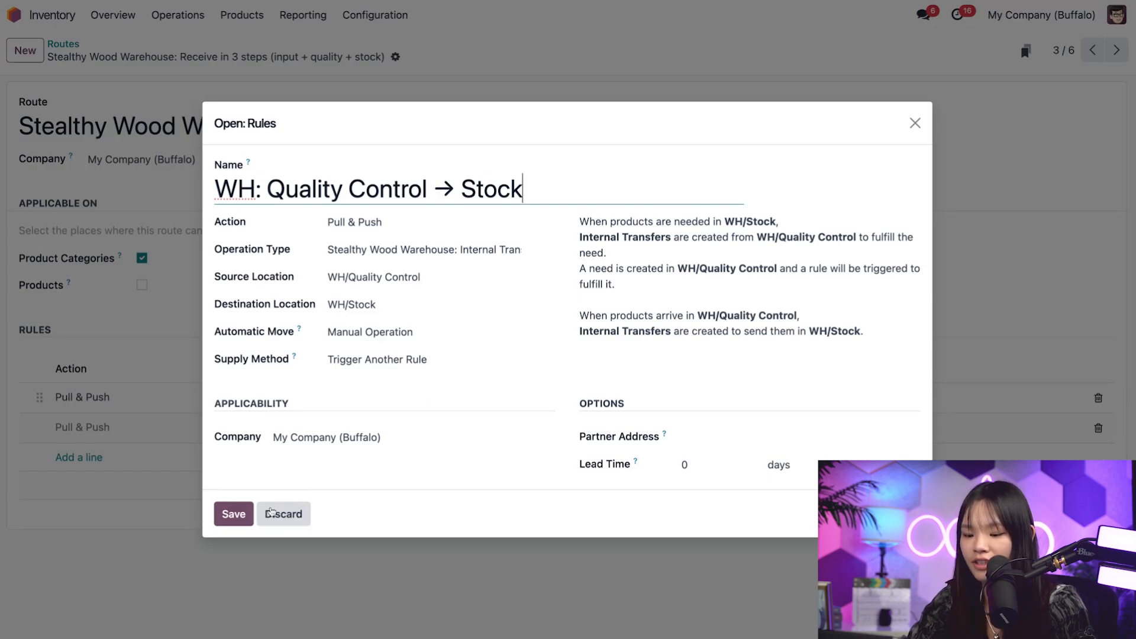
# - Discard the rule details and open the 'Deliver in 3 steps (pick + pack + ship)' route
pyautogui.click(282, 514)
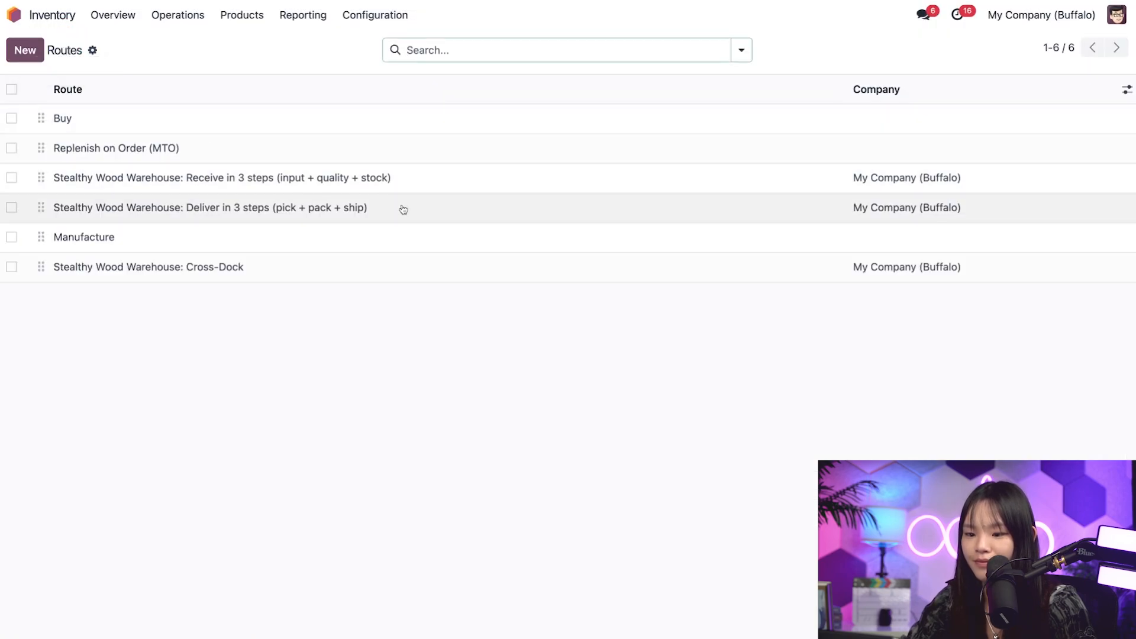
pyautogui.click(210, 208)
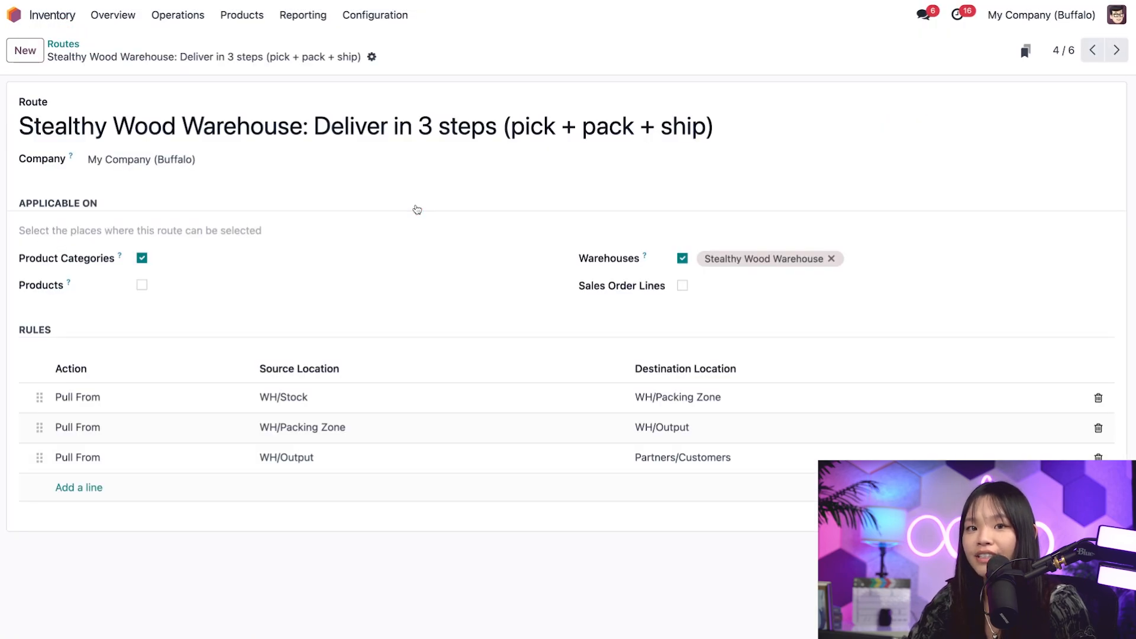
pyautogui.moveTo(405, 222)
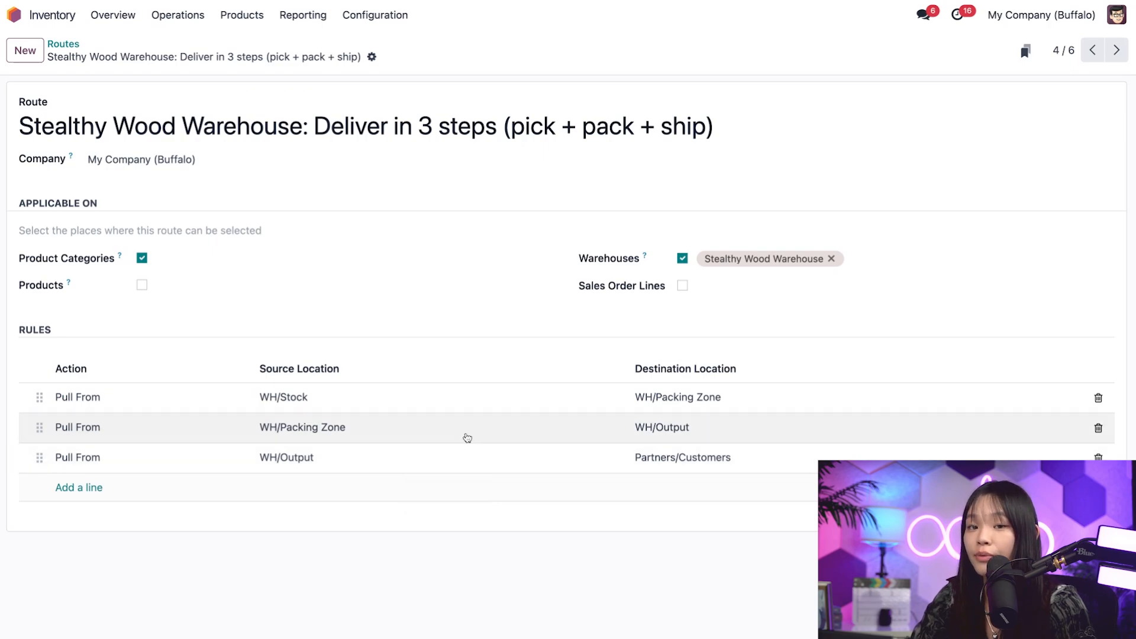
pyautogui.moveTo(467, 438)
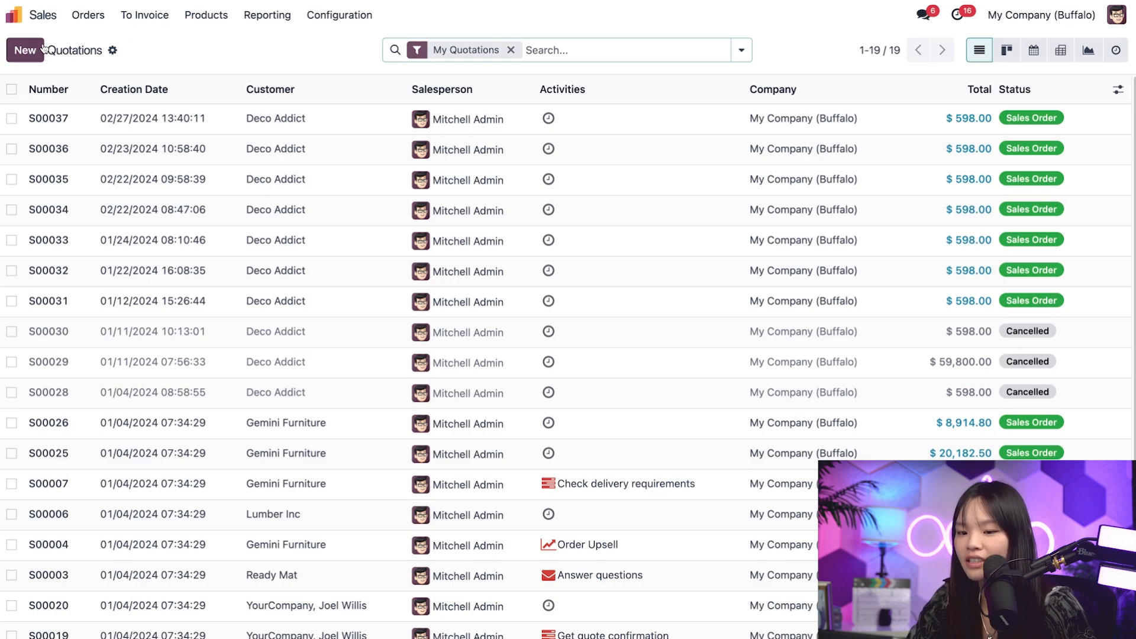
# - Confirm a new Deco Addict sales order S00038 and view its pick, pack and out transfers
pyautogui.click(24, 50)
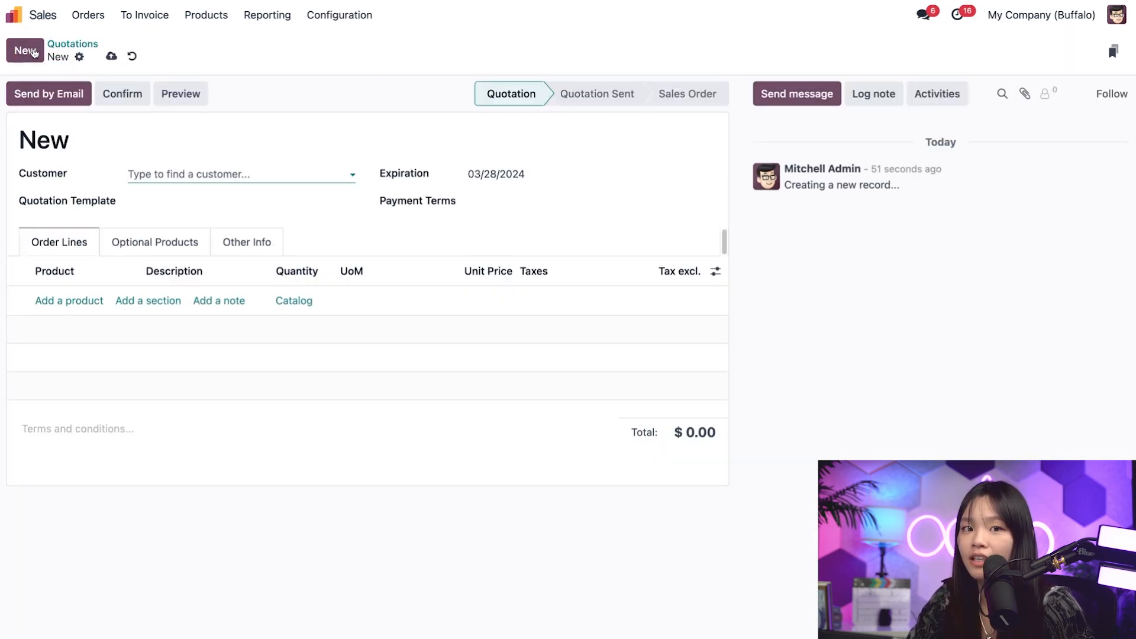
pyautogui.click(239, 173)
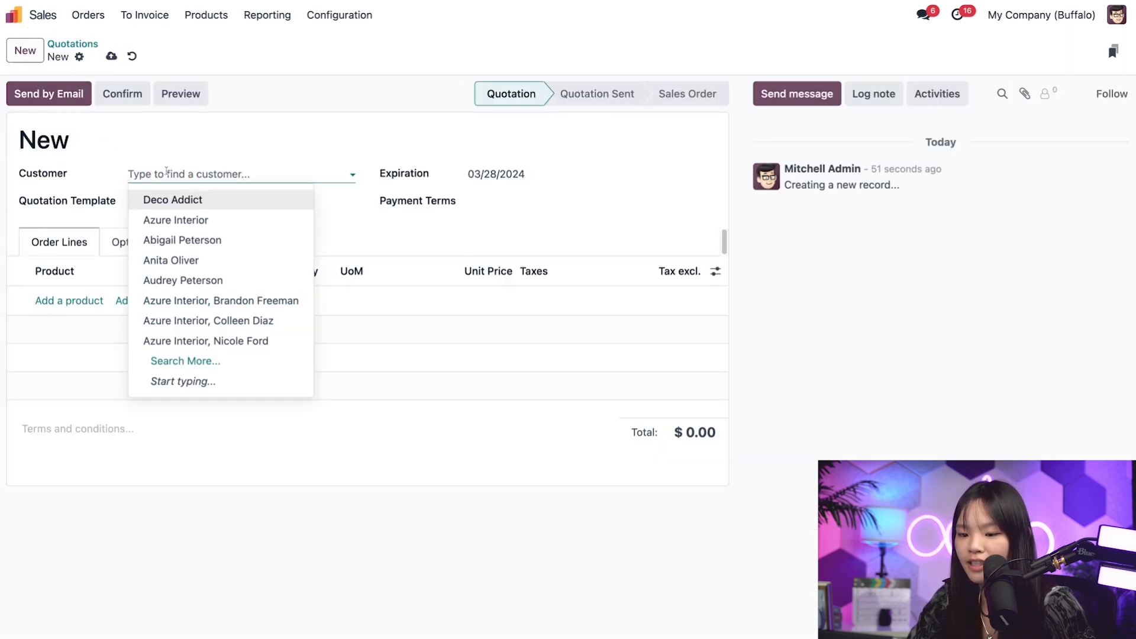
pyautogui.click(173, 199)
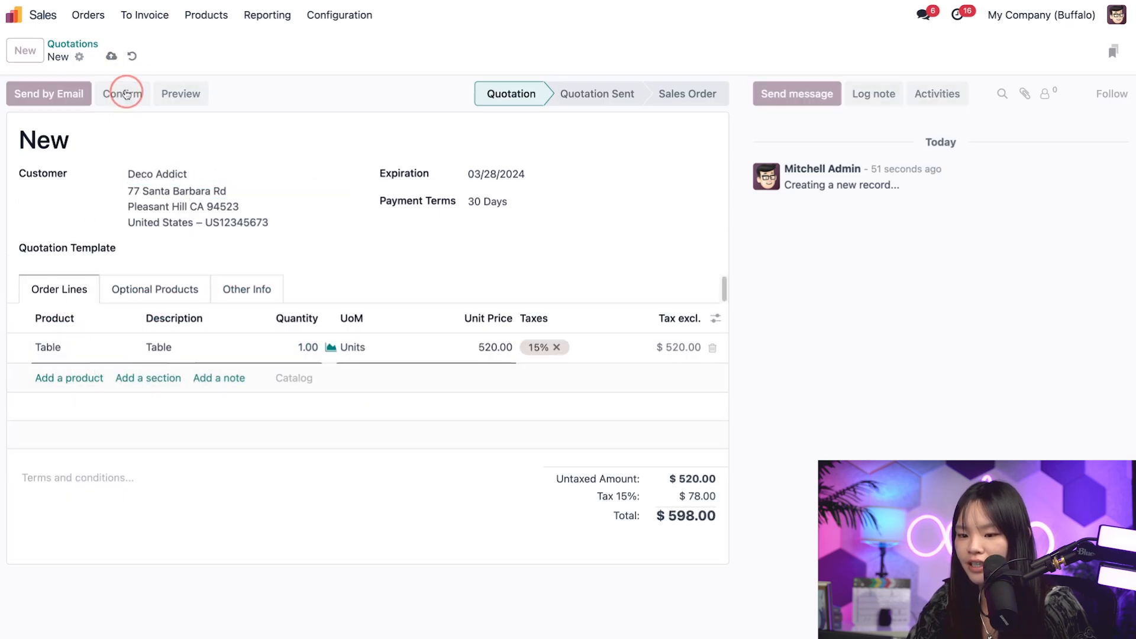
pyautogui.click(123, 93)
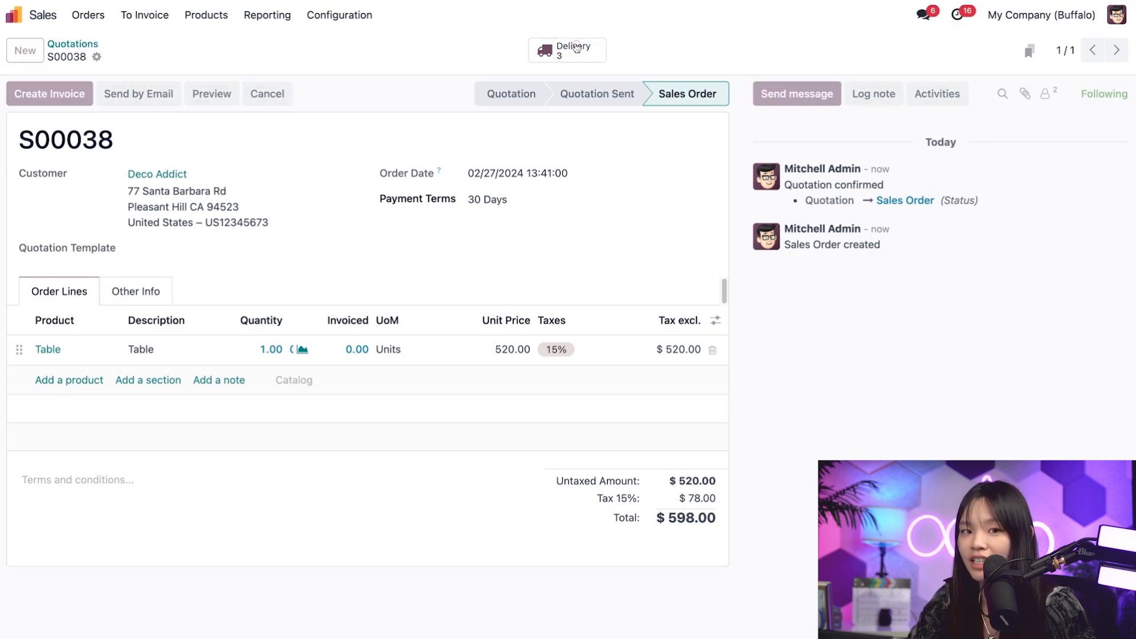
pyautogui.click(567, 50)
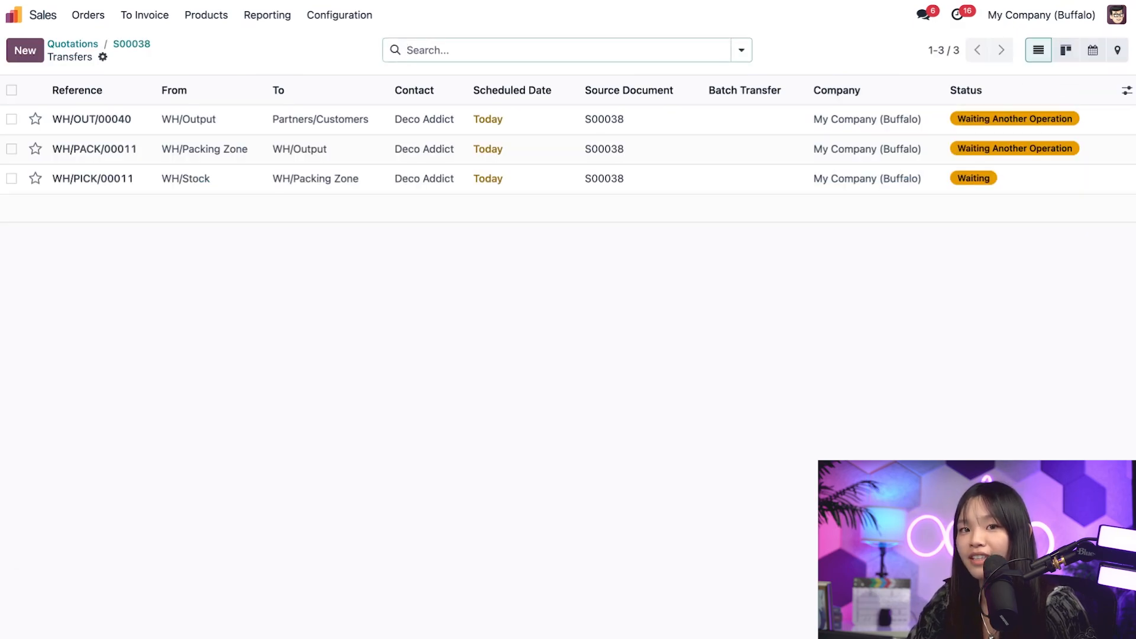